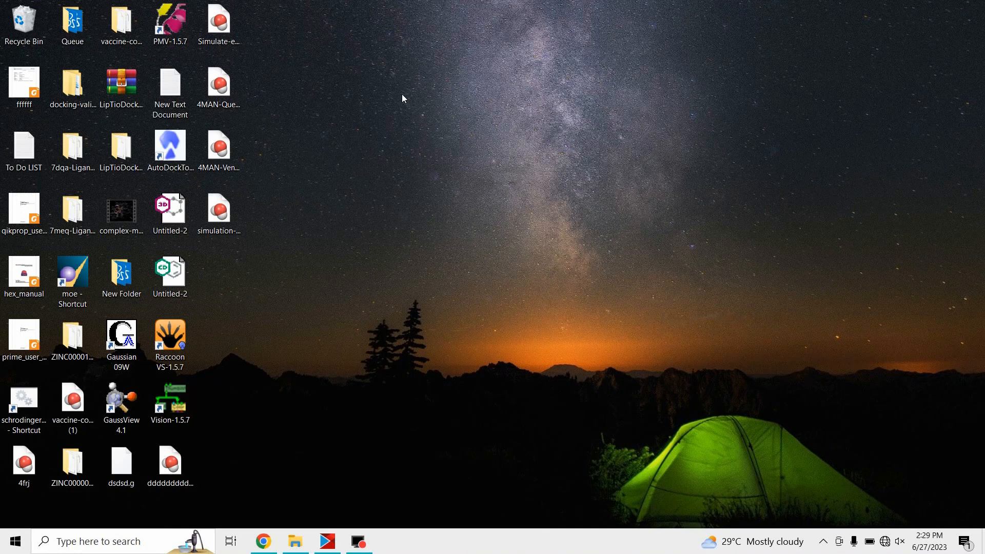
mouse_move(309, 410)
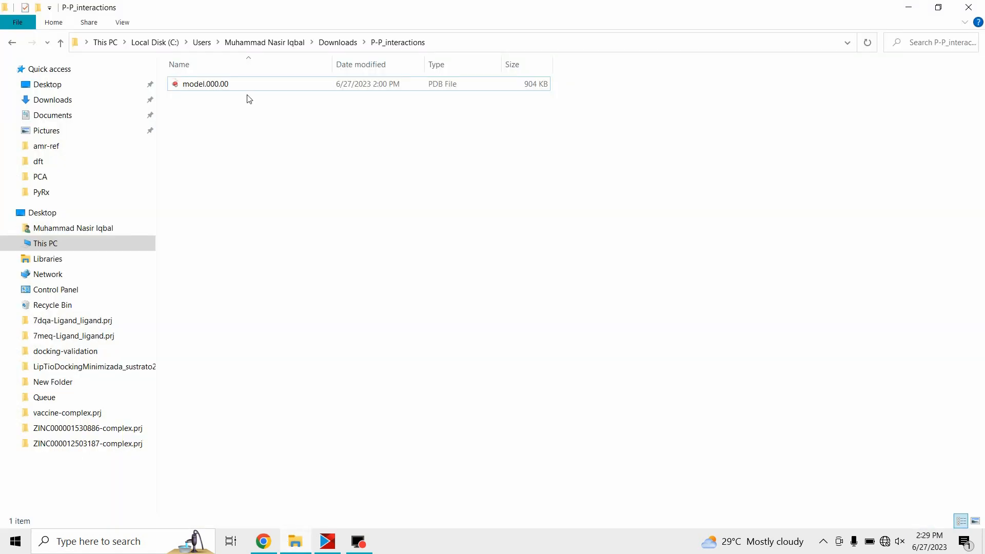
Select the model.000.00 PDB file in the P-P_interactions folder, leaving its context menu dismissed
right_click(242, 91)
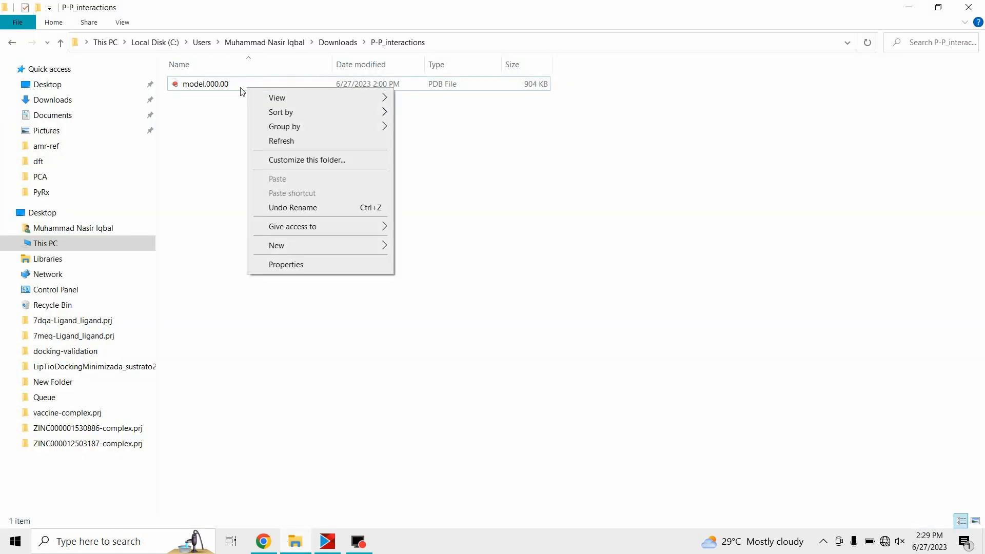
right_click(207, 83)
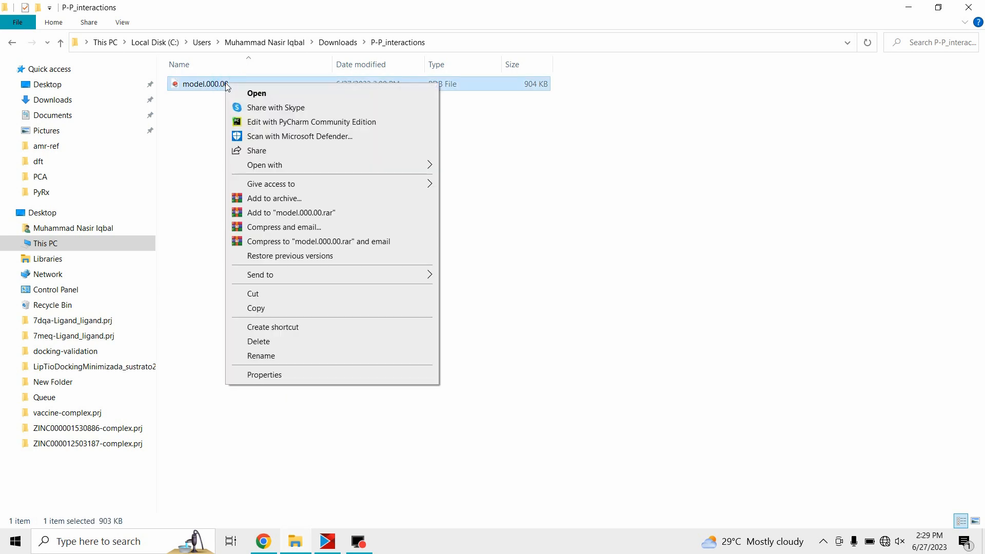
click(265, 164)
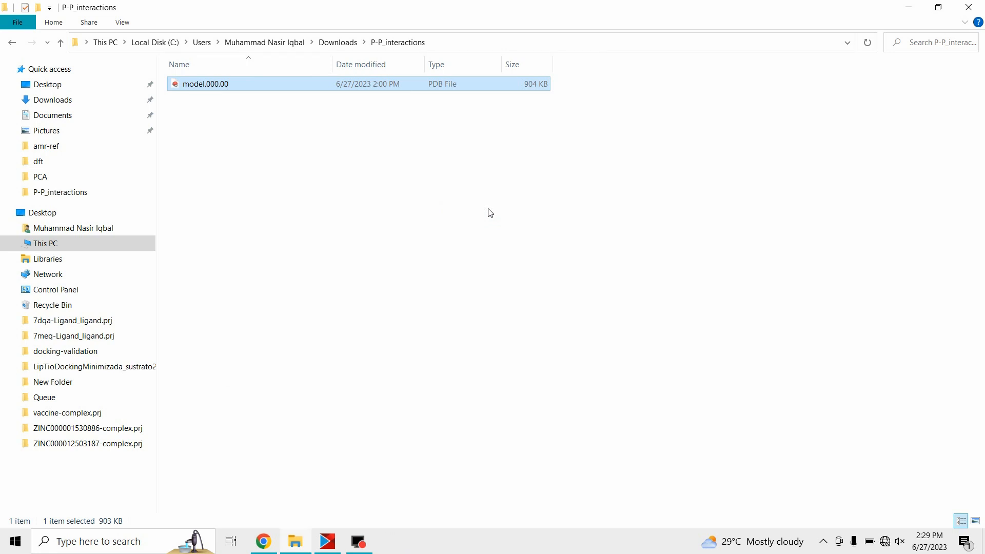
double_click(205, 83)
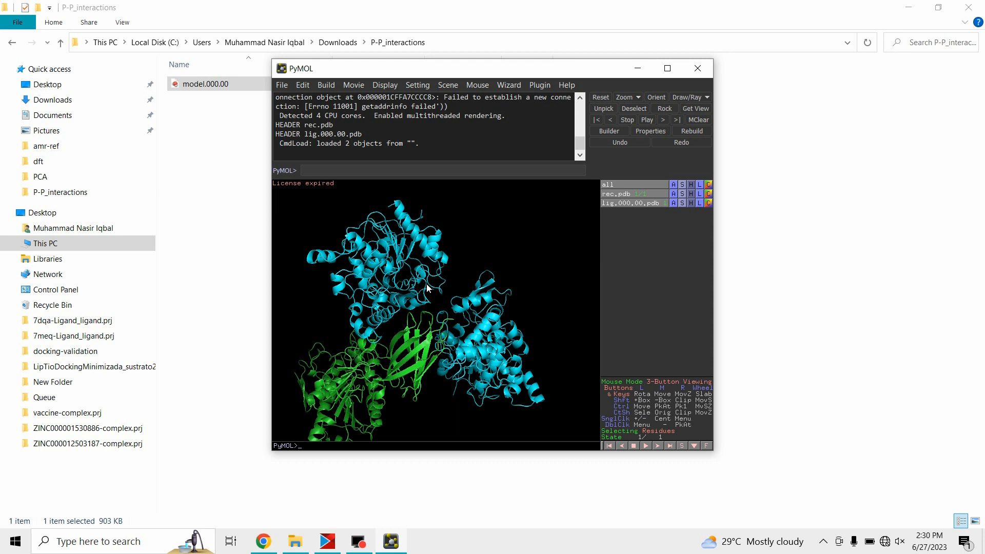
mouse_move(408, 314)
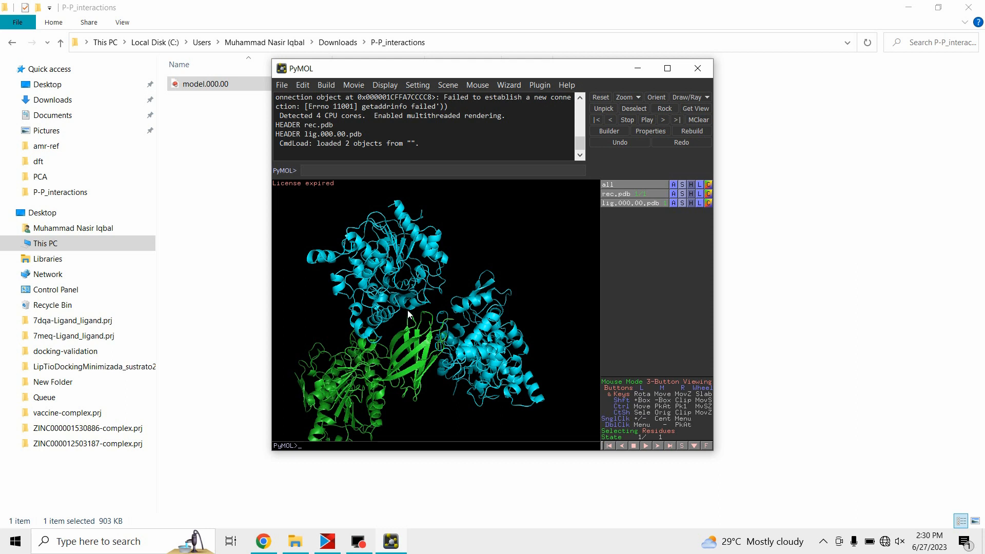
mouse_move(621, 66)
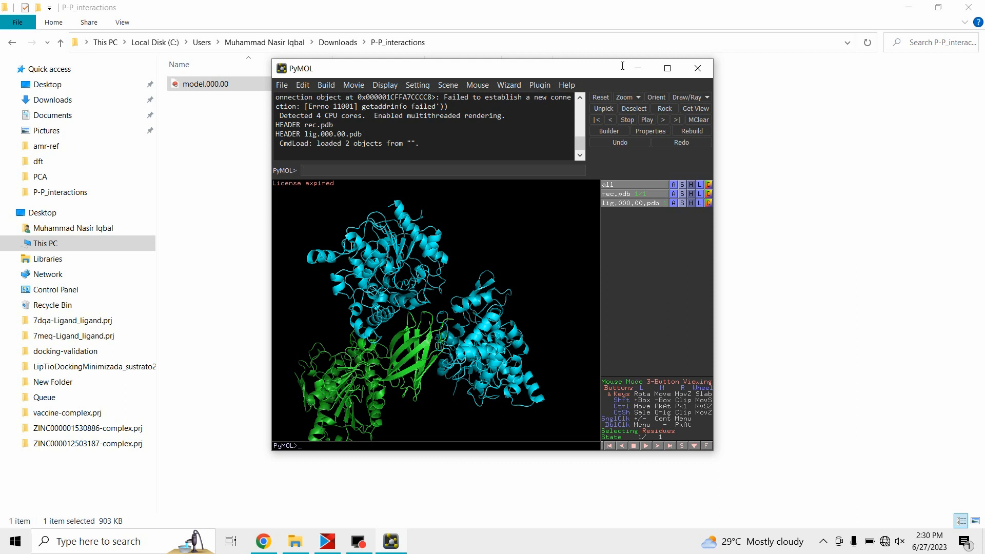
click(697, 68)
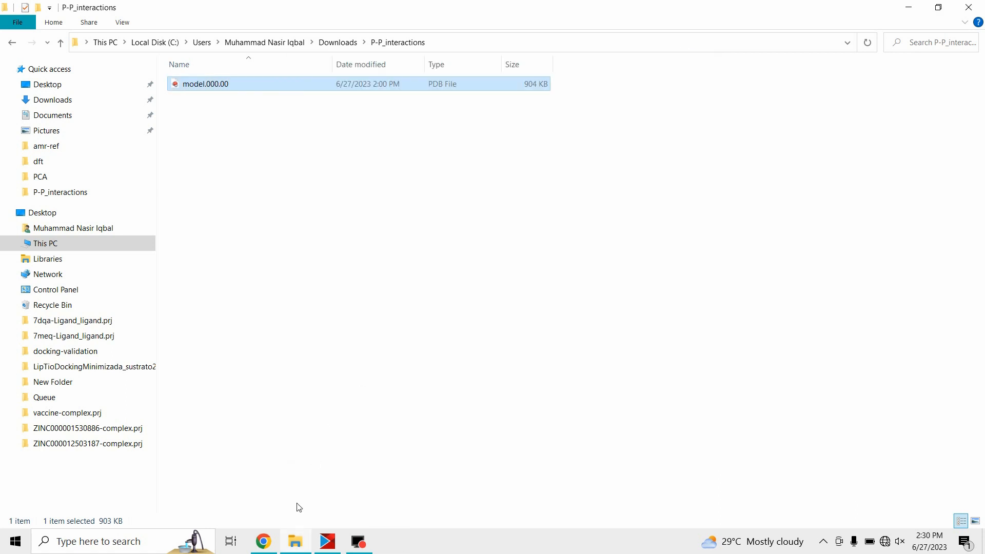
Search Google for 'pdb sum' in Chrome and open the EBI PDBsum home page
click(263, 541)
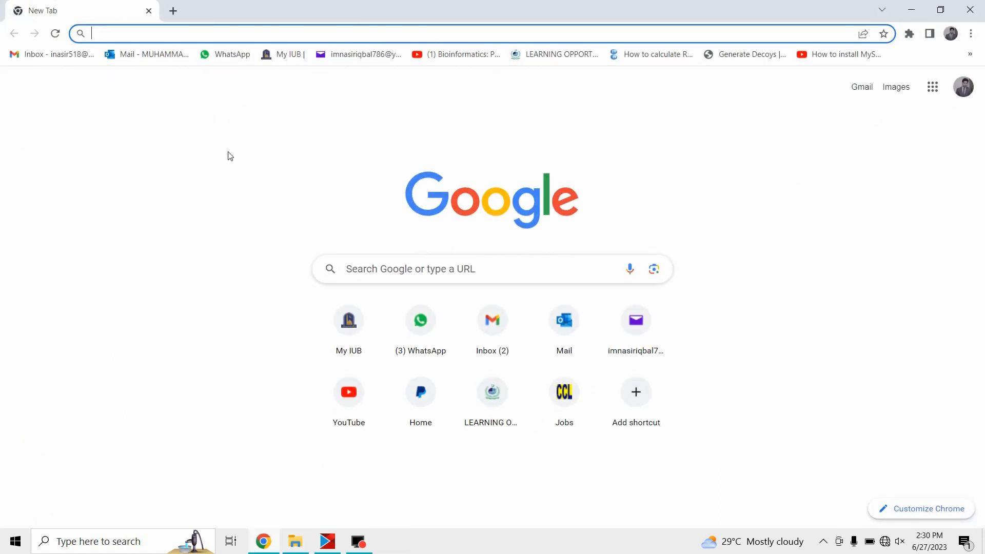
text(pdb sum)
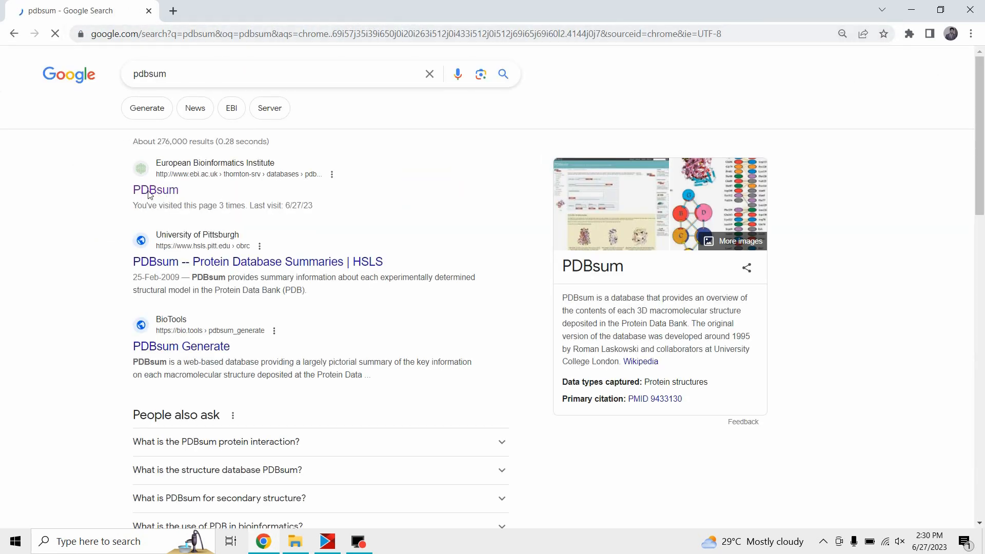
click(155, 189)
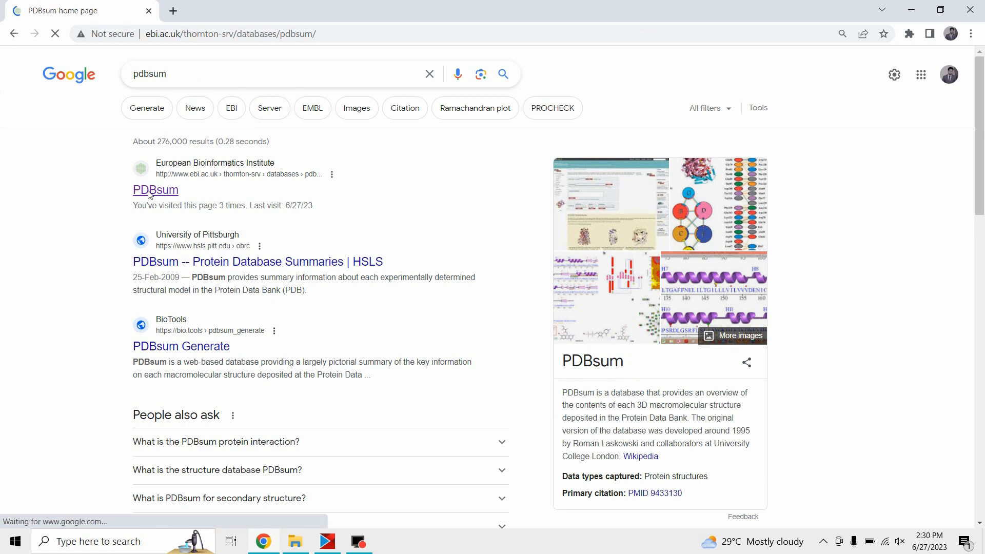
click(155, 191)
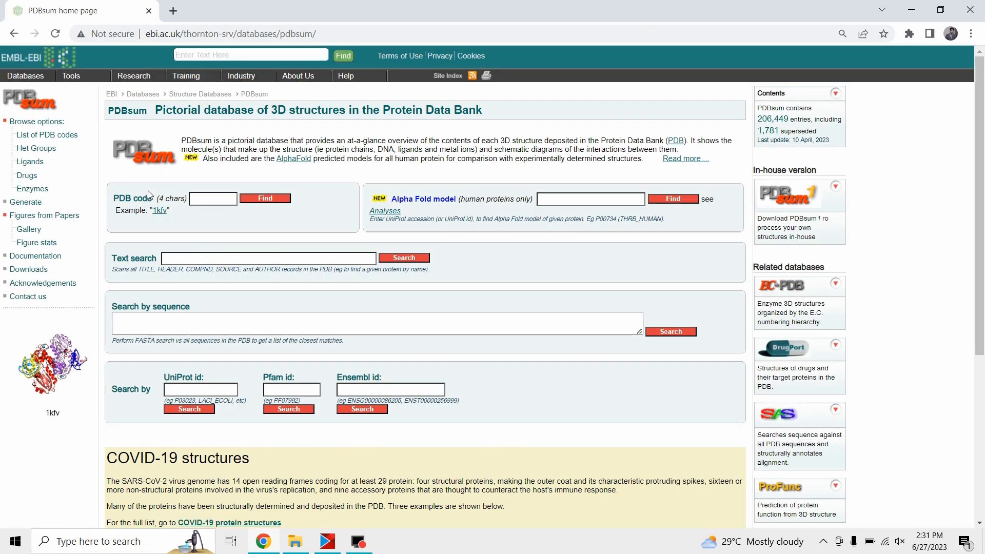
mouse_move(245, 314)
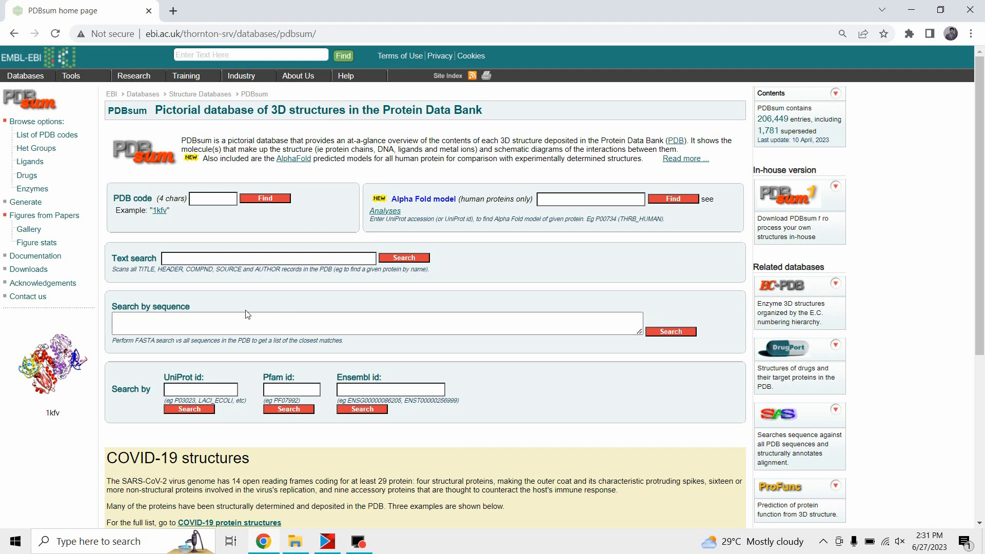
mouse_move(25, 202)
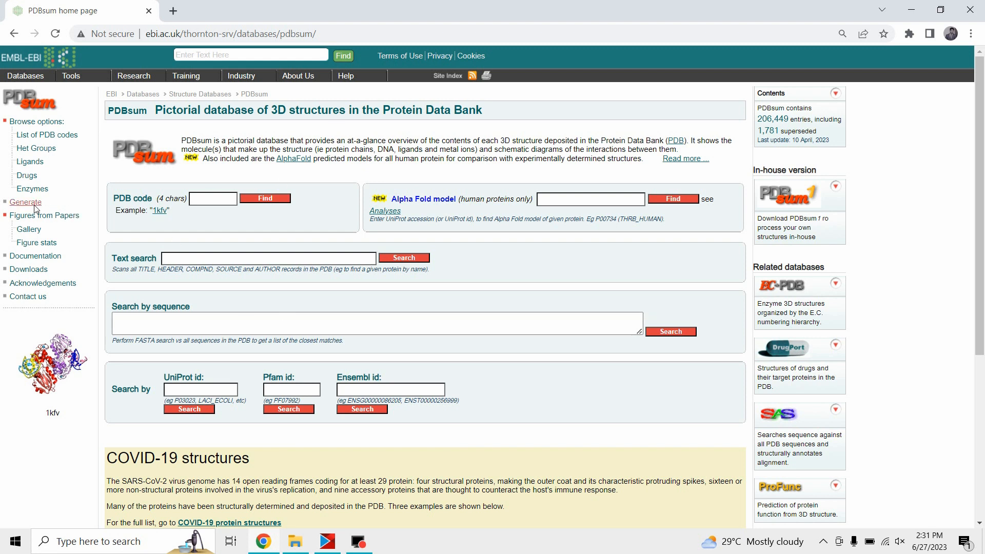
Go to PDBsum Generate and choose model.000.00 as the PDB file to upload
click(25, 202)
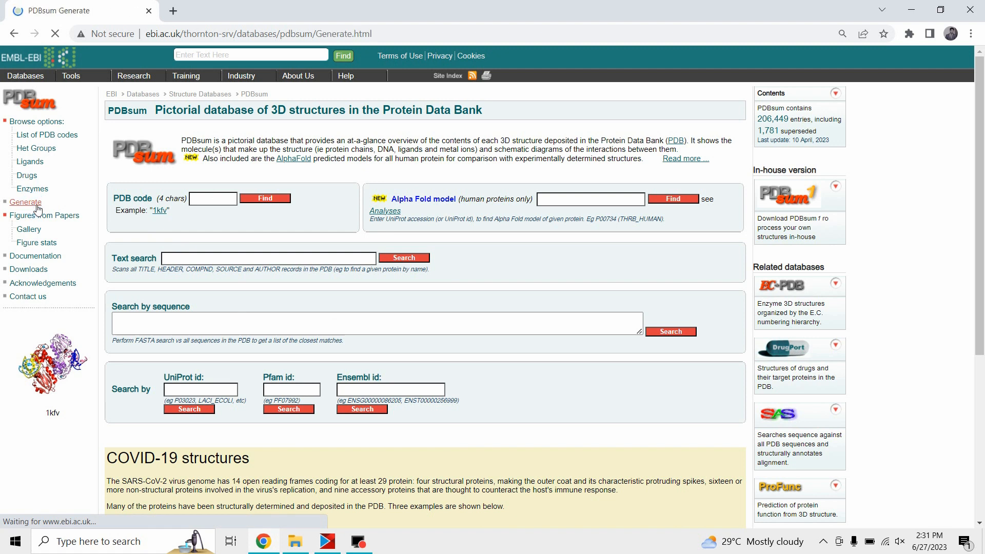
click(25, 202)
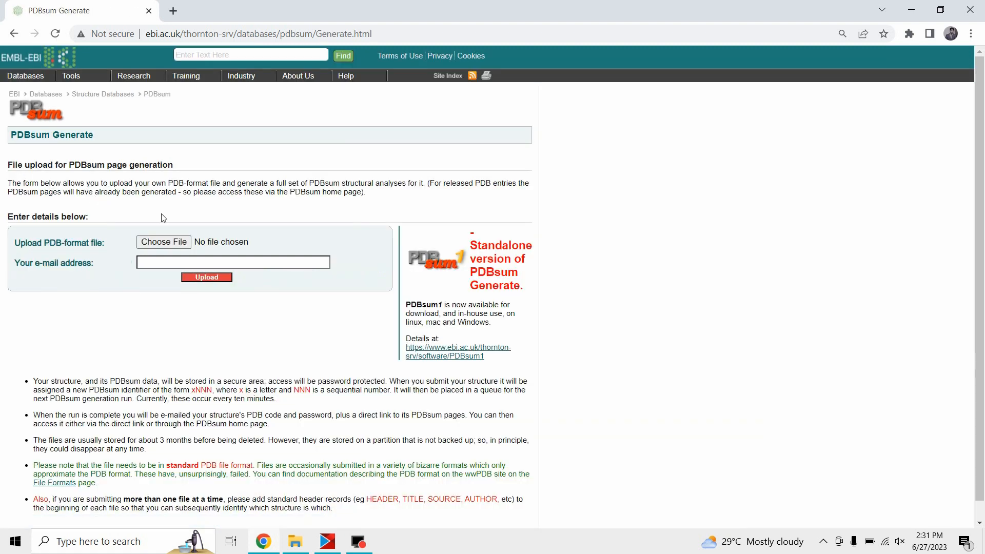
click(163, 242)
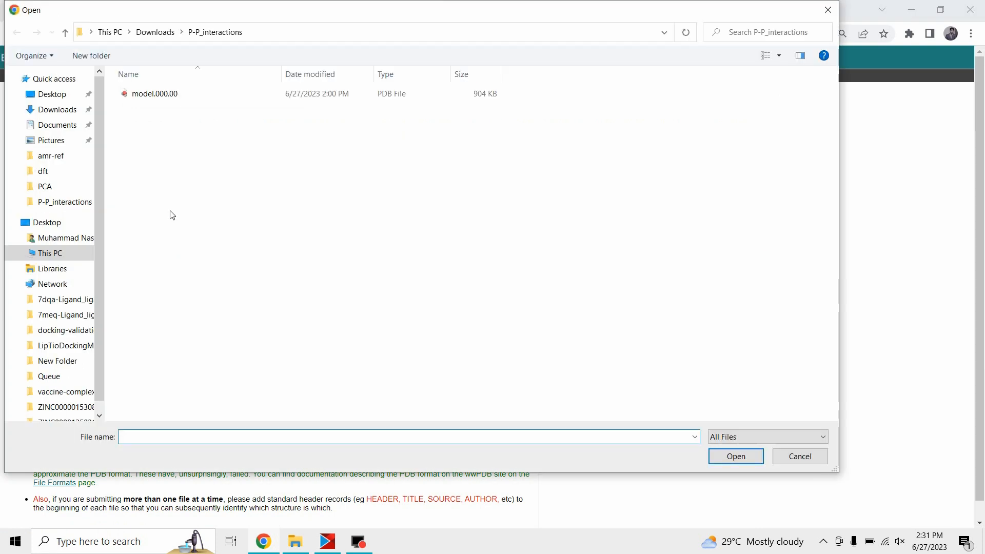
click(734, 456)
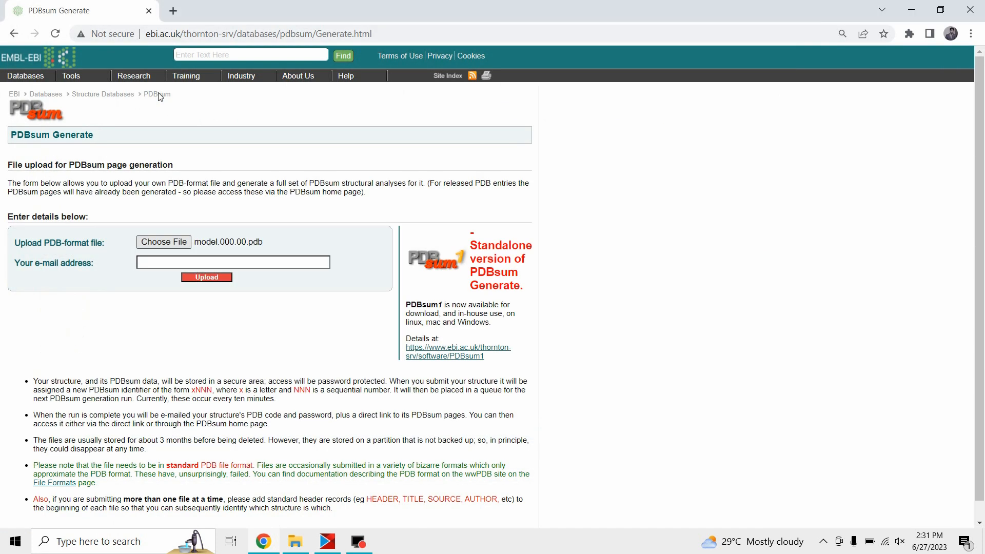
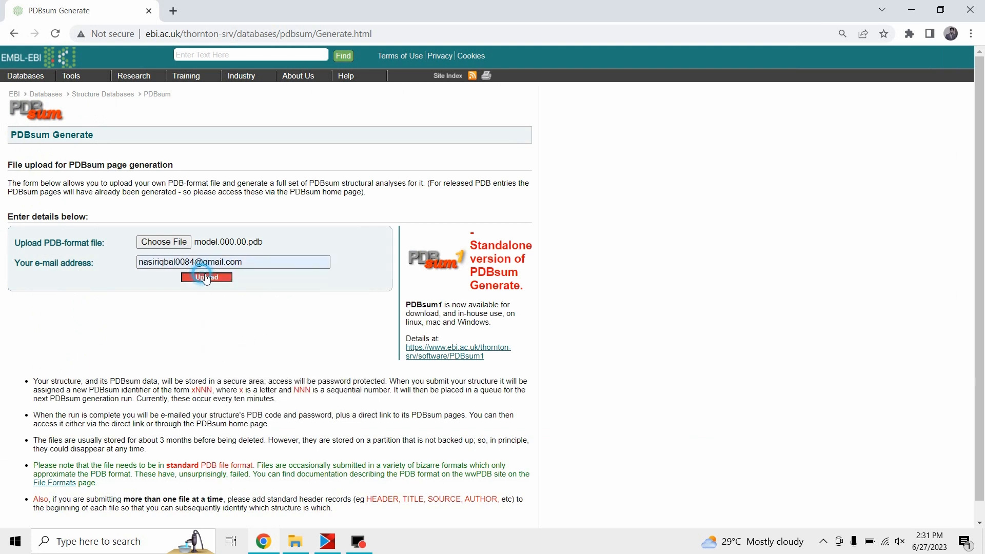
click(206, 277)
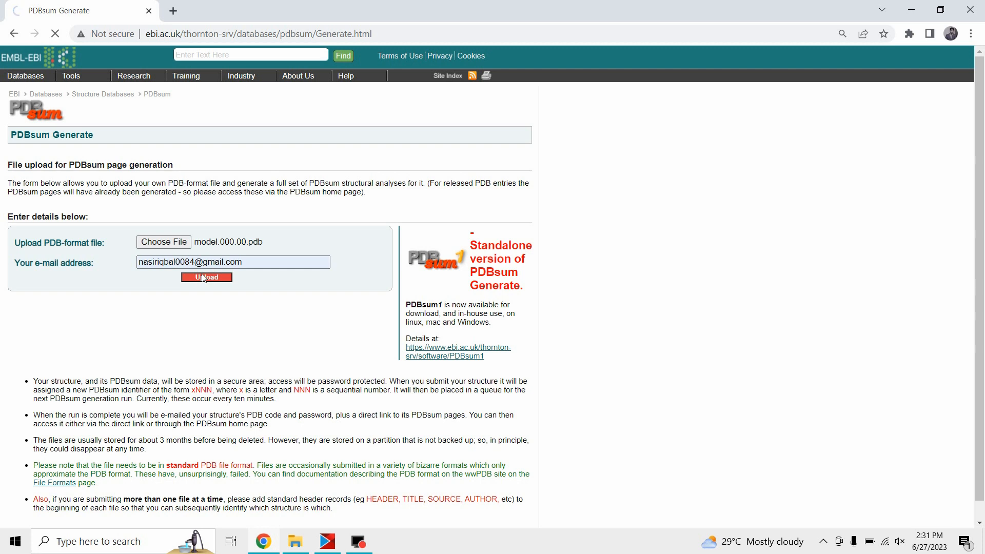
click(206, 277)
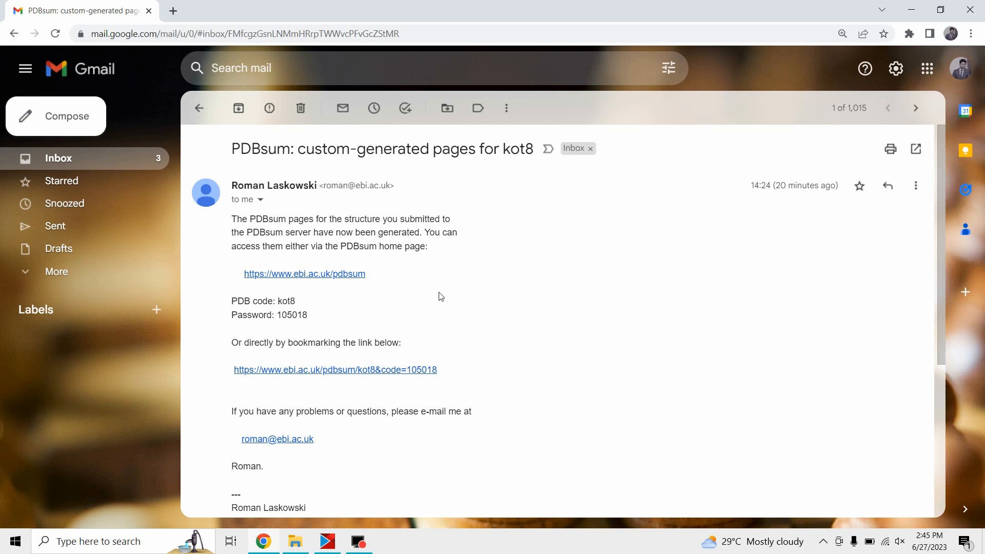
mouse_move(474, 293)
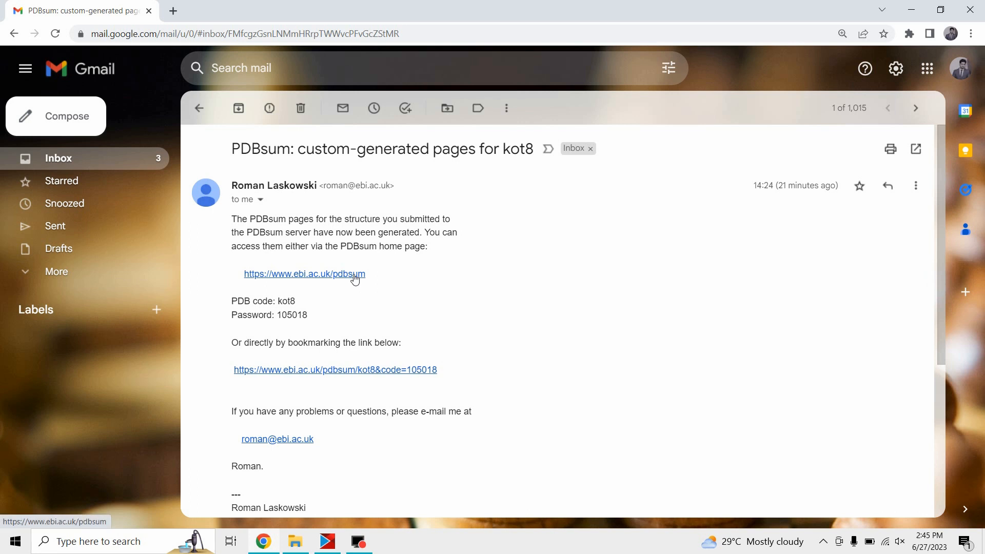
mouse_move(312, 317)
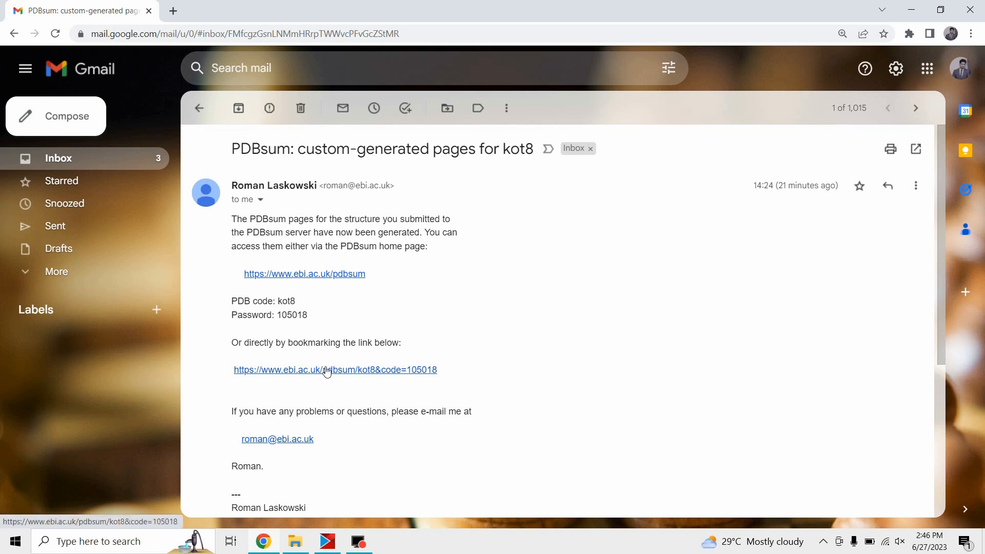
Follow the emailed direct link to the private PDBsum entry kot8
click(334, 369)
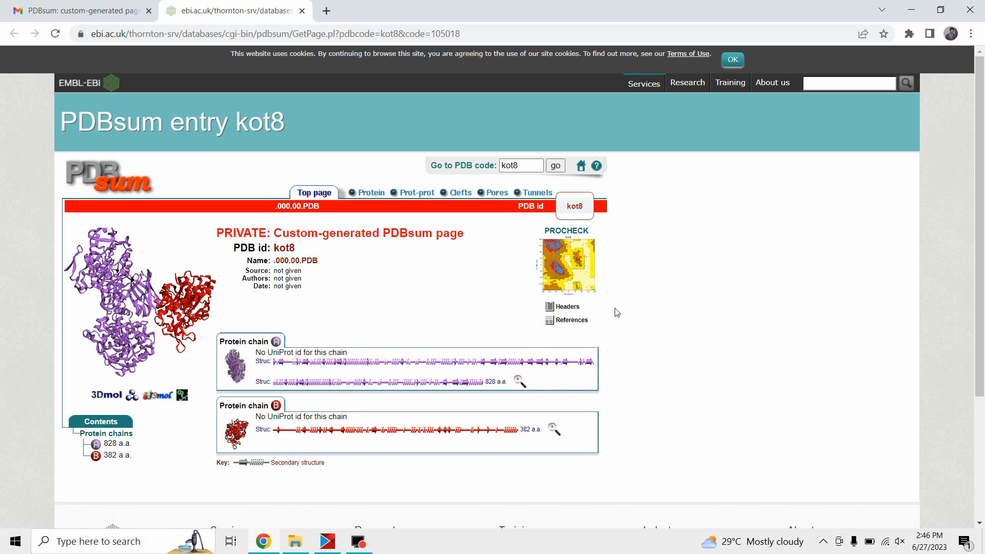
From the kot8 summary page, go to the Protein page for chain A's secondary structure
click(566, 263)
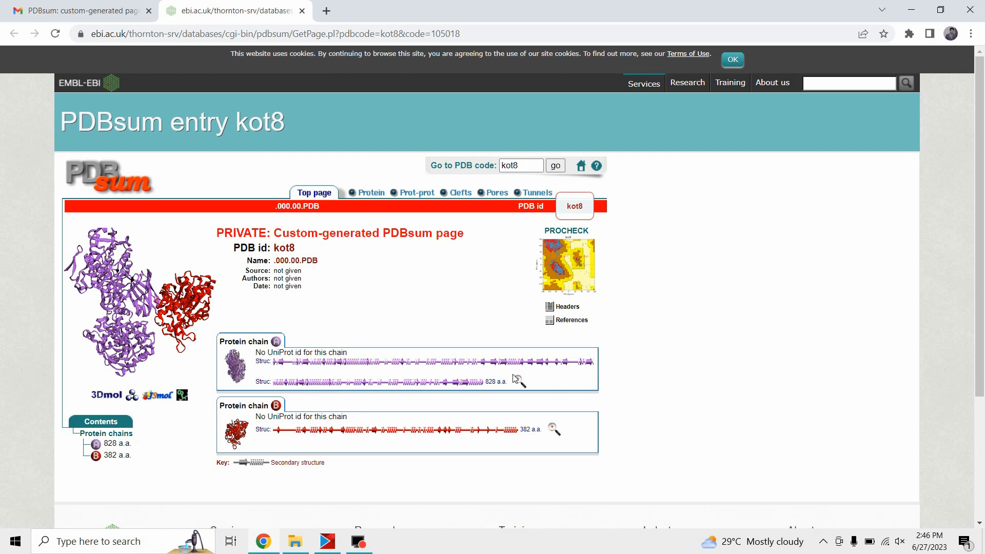
mouse_move(468, 443)
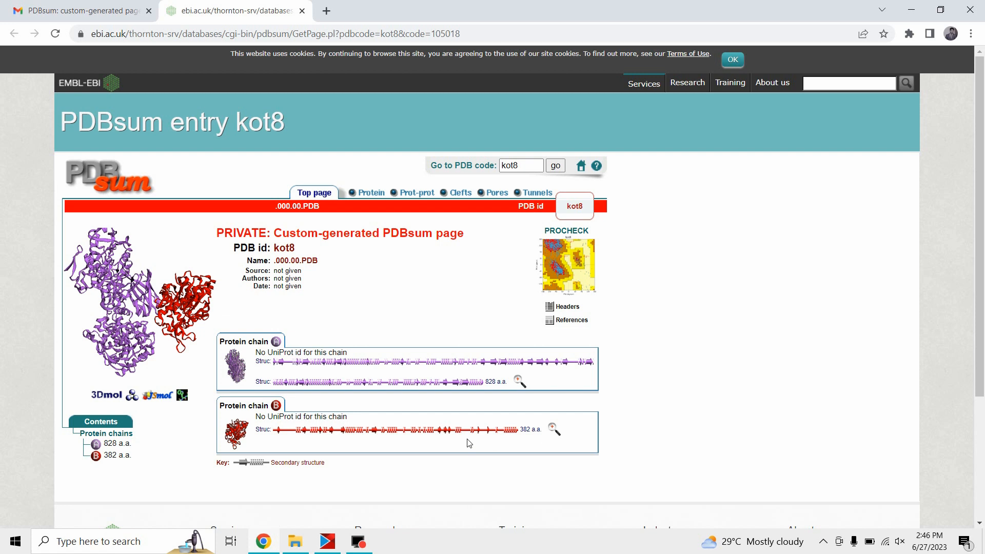
mouse_move(372, 193)
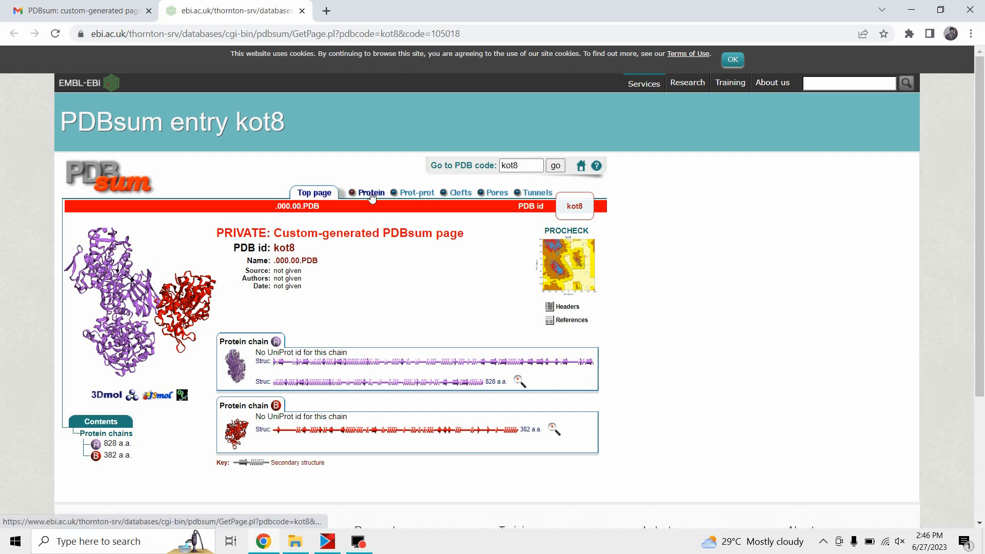
click(370, 193)
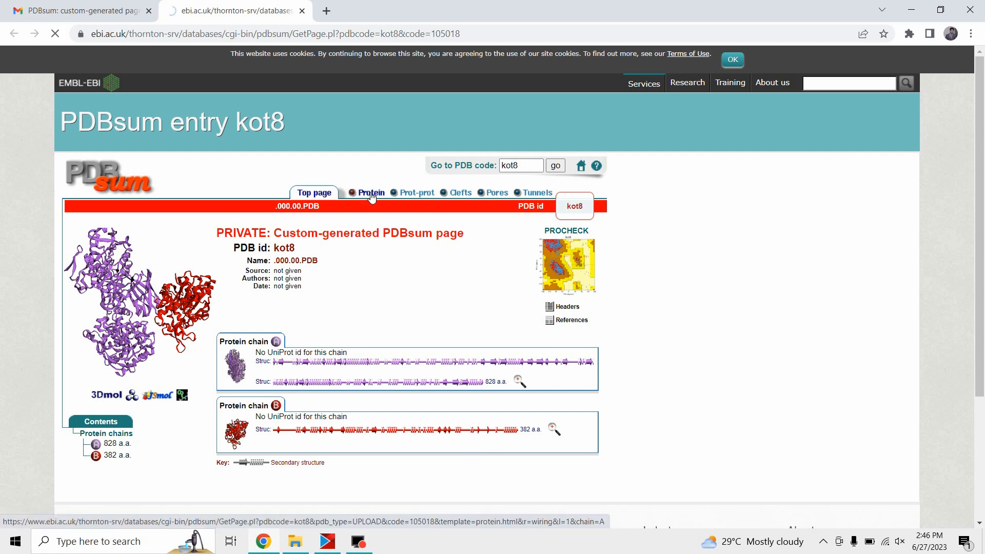
Review chain A's secondary structure page, then move on to the Prot-prot interface analysis
click(372, 192)
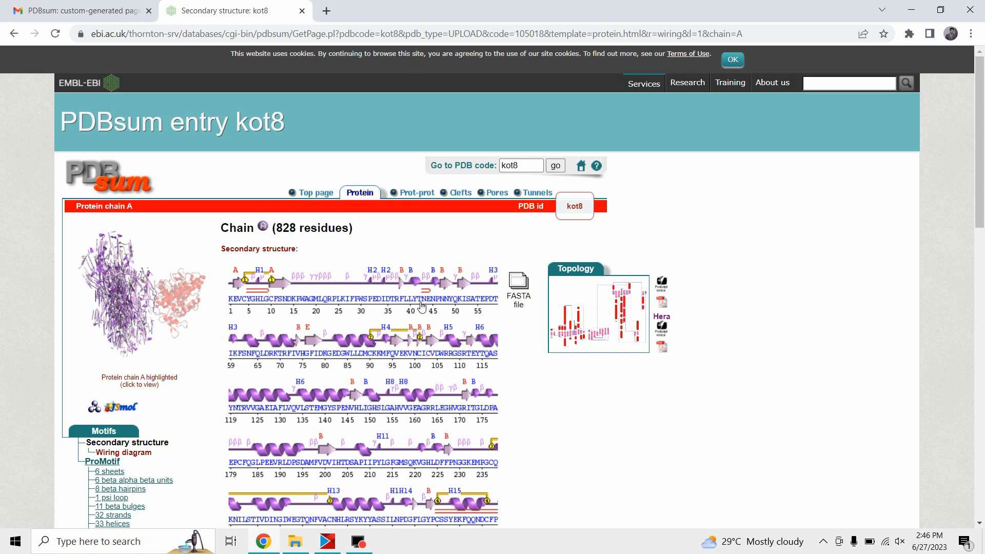
mouse_move(407, 332)
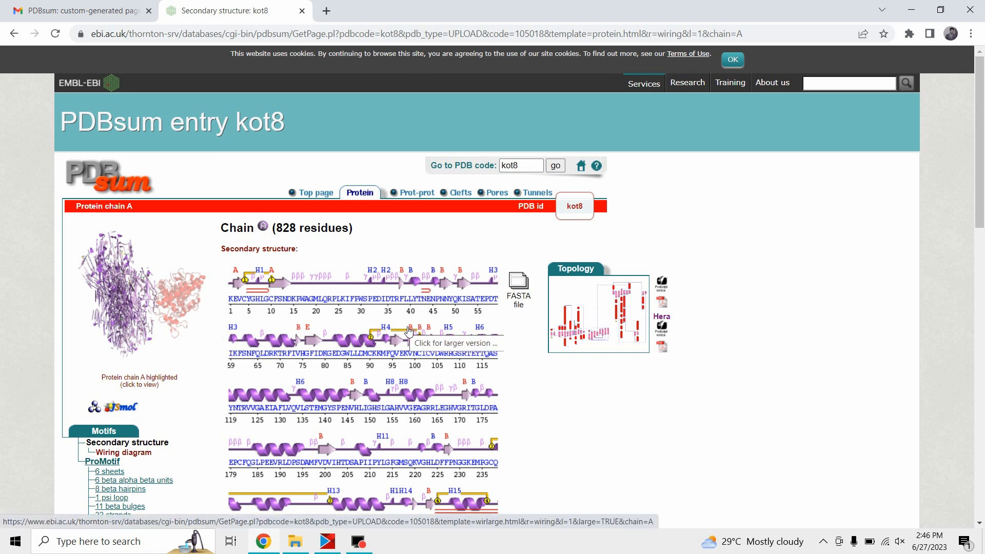
scroll(down, 3)
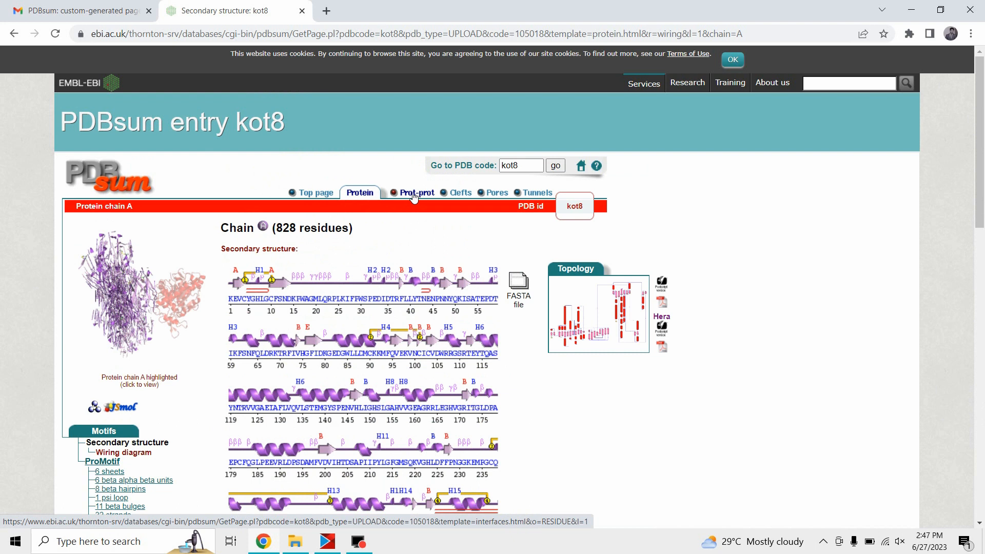
click(415, 192)
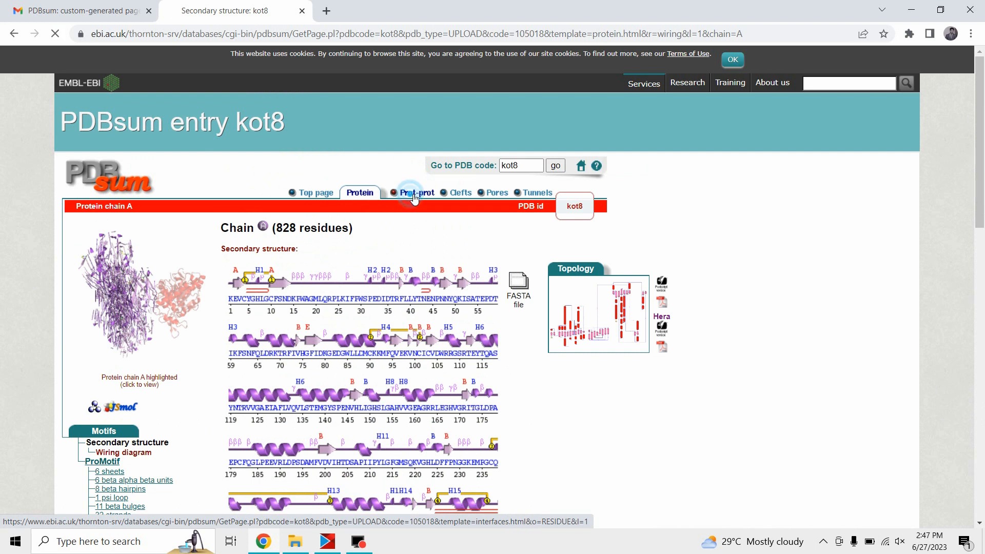
click(411, 192)
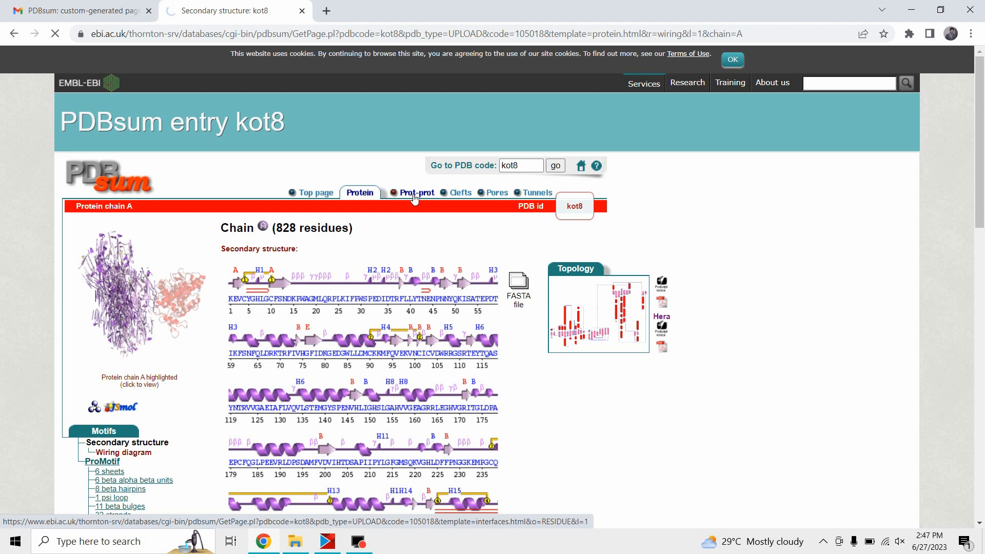
View the chain A–B interface diagram, statistics (9 H-bonds, 101 non-bonded contacts) and residue interaction plot
click(416, 192)
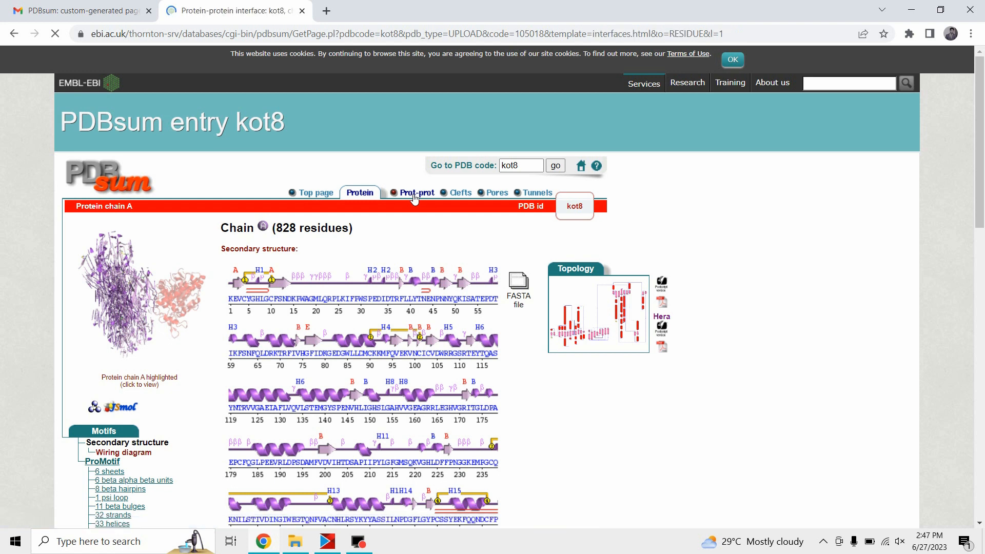
click(416, 192)
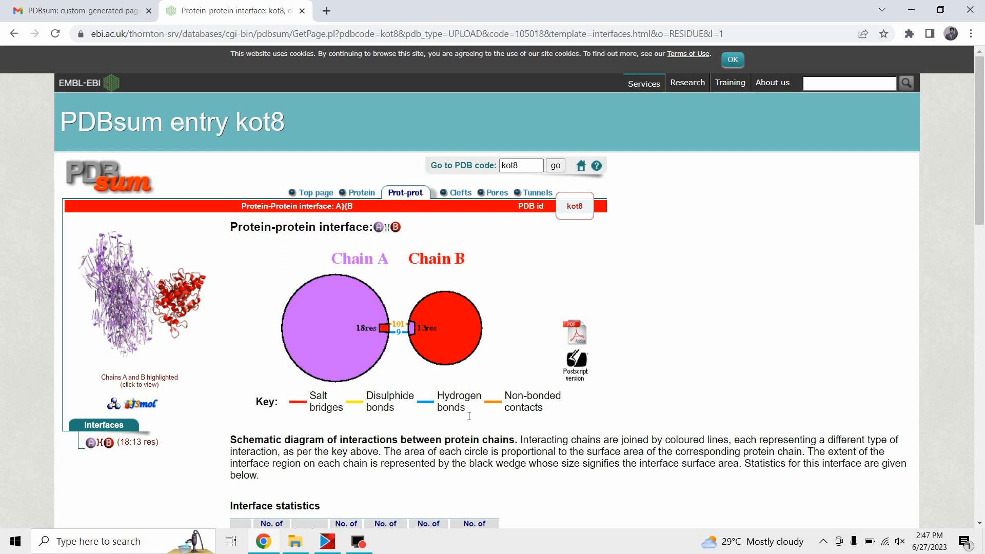
scroll(down, 3)
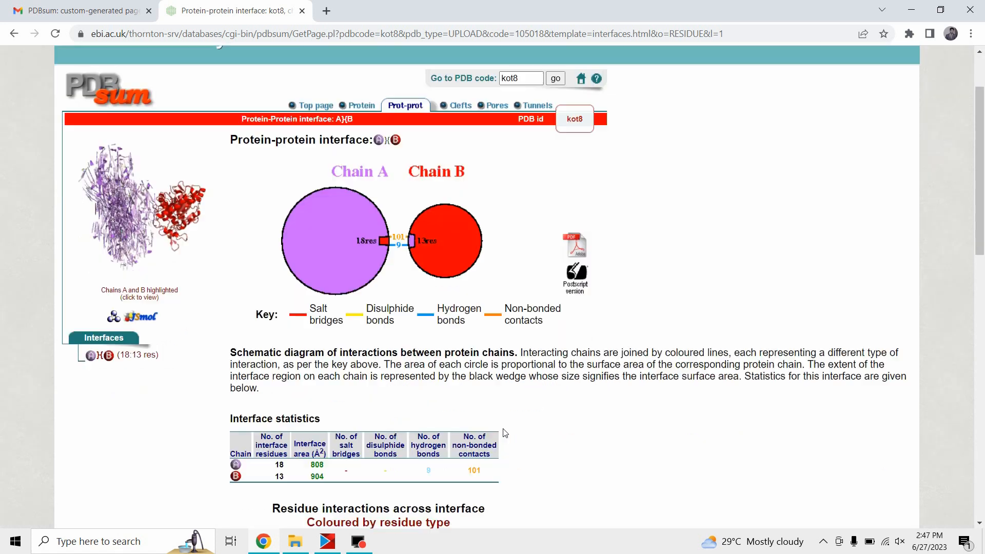
scroll(down, 3)
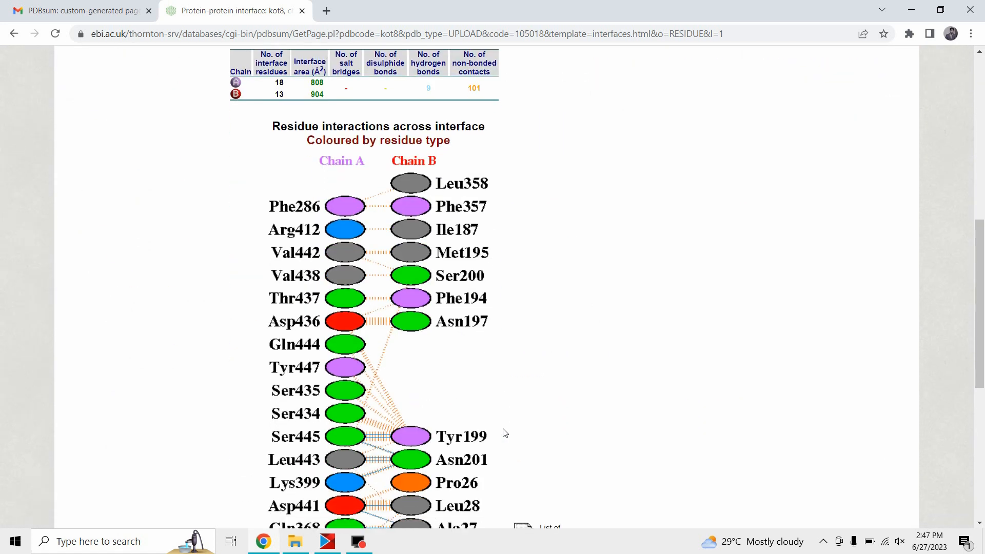
mouse_move(512, 216)
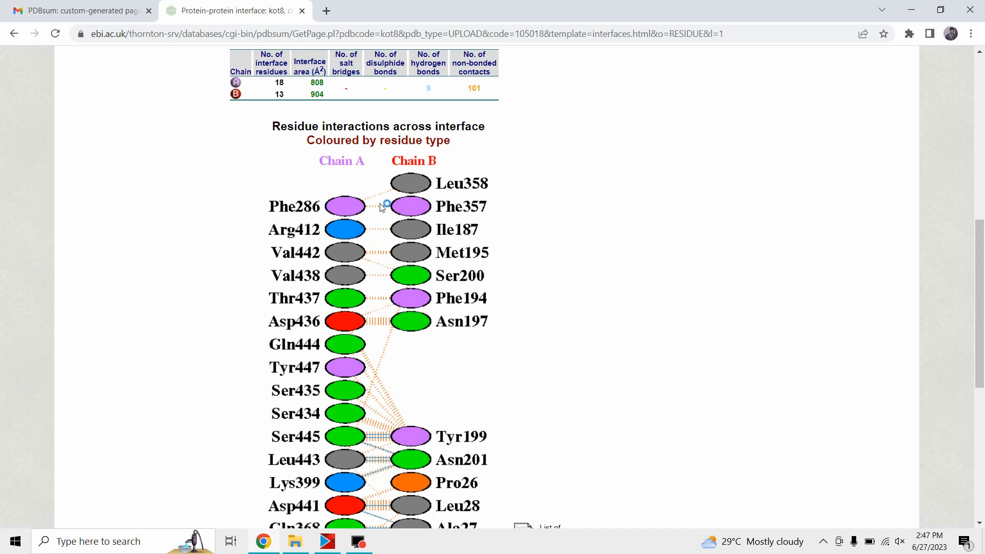
scroll(down, 3)
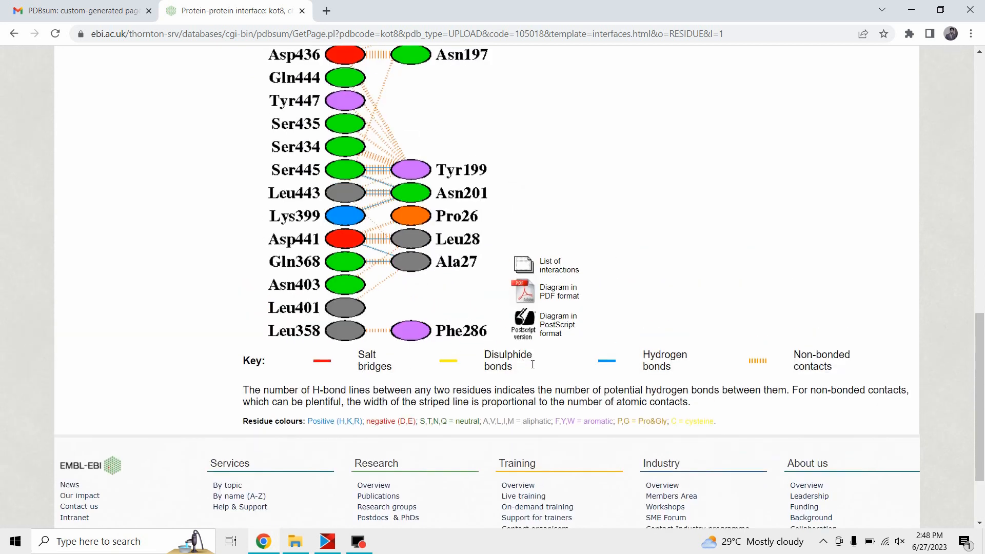
mouse_move(509, 206)
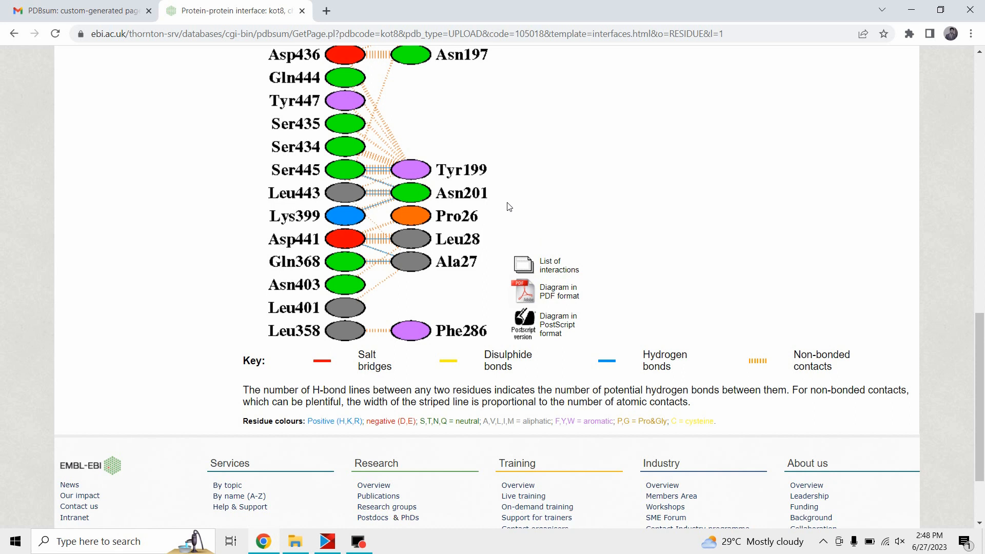
mouse_move(560, 235)
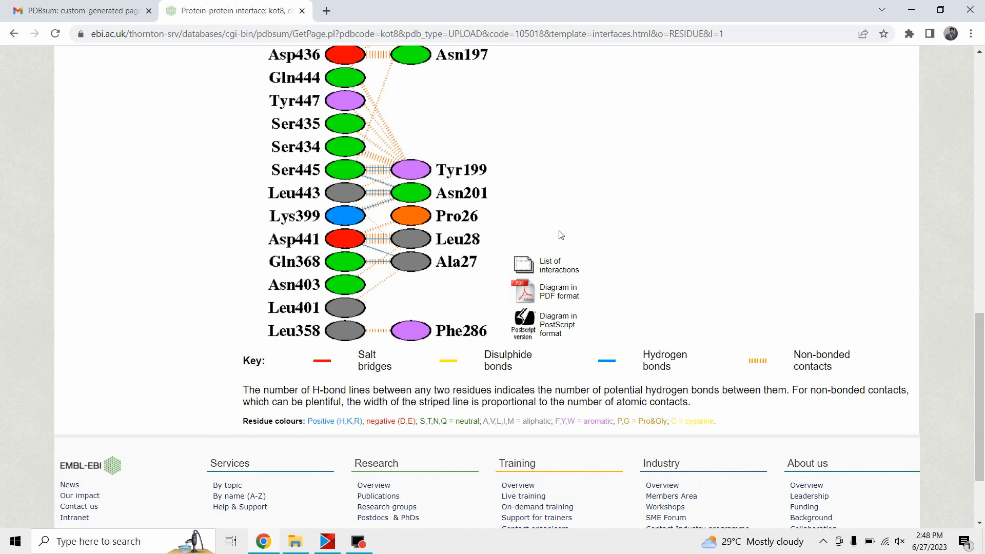
mouse_move(529, 275)
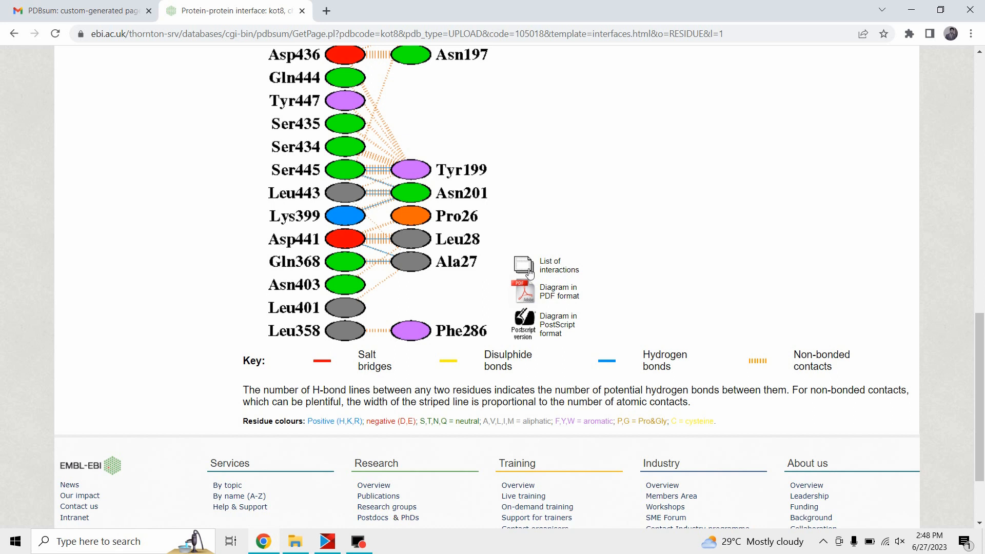
View the chain A–B atom-atom hydrogen bond and non-bonded contact list, then go back to the interface page
click(523, 265)
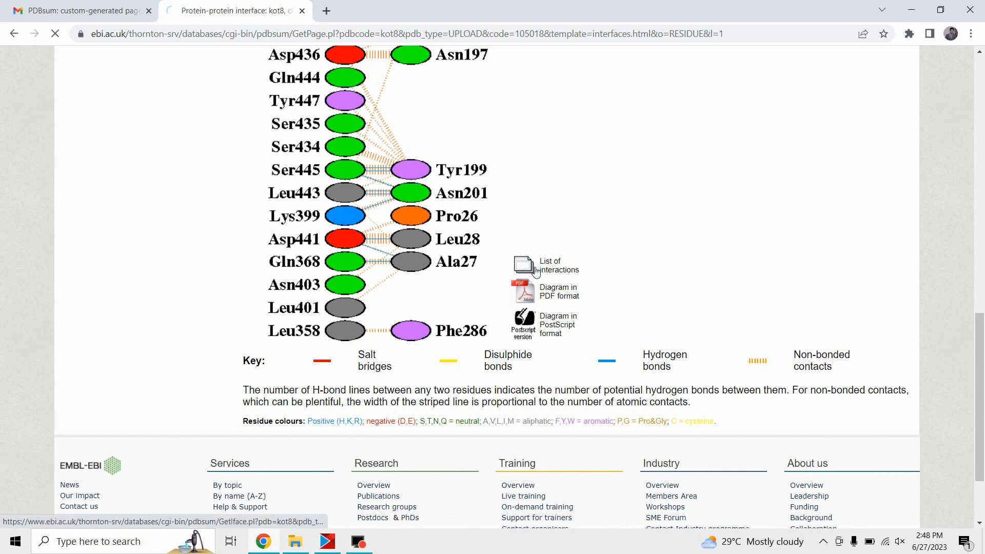
click(522, 265)
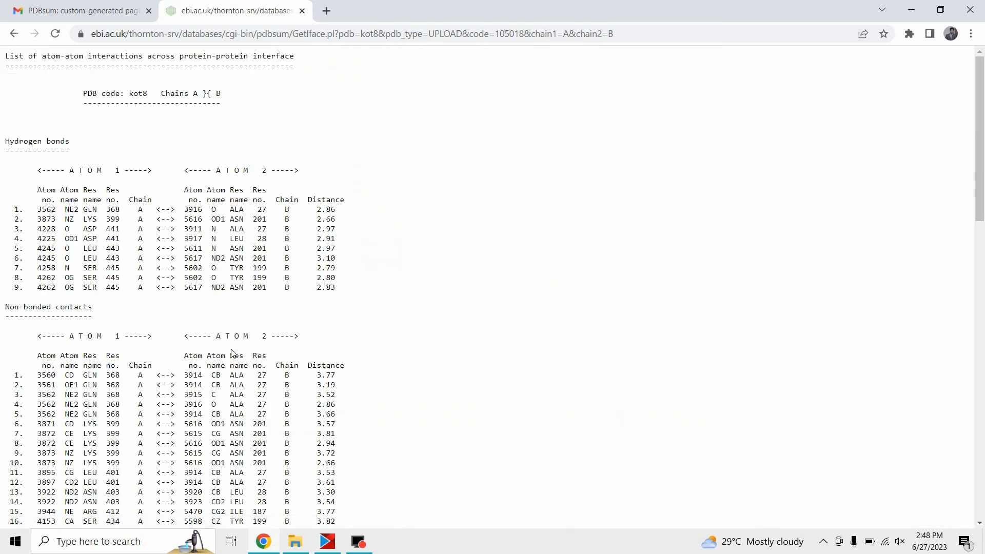
scroll(down, 3)
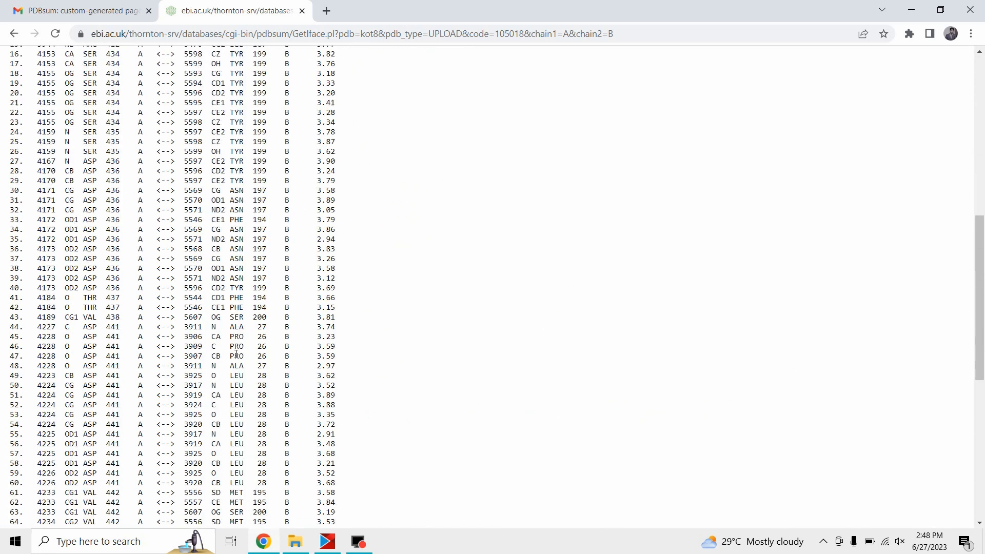
click(14, 32)
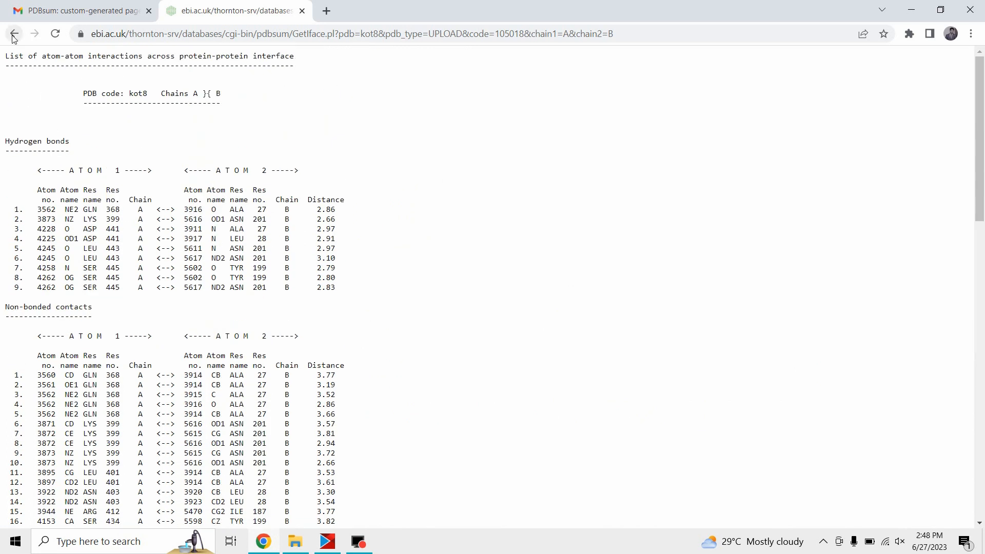
click(13, 34)
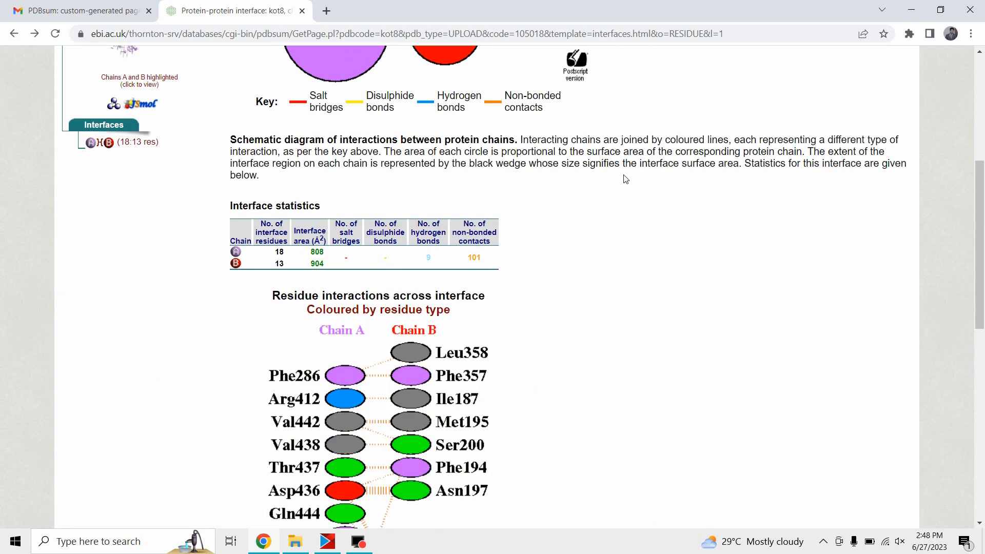
Scroll through the chain A–B interface page again down to the residue interaction map
scroll(up, 3)
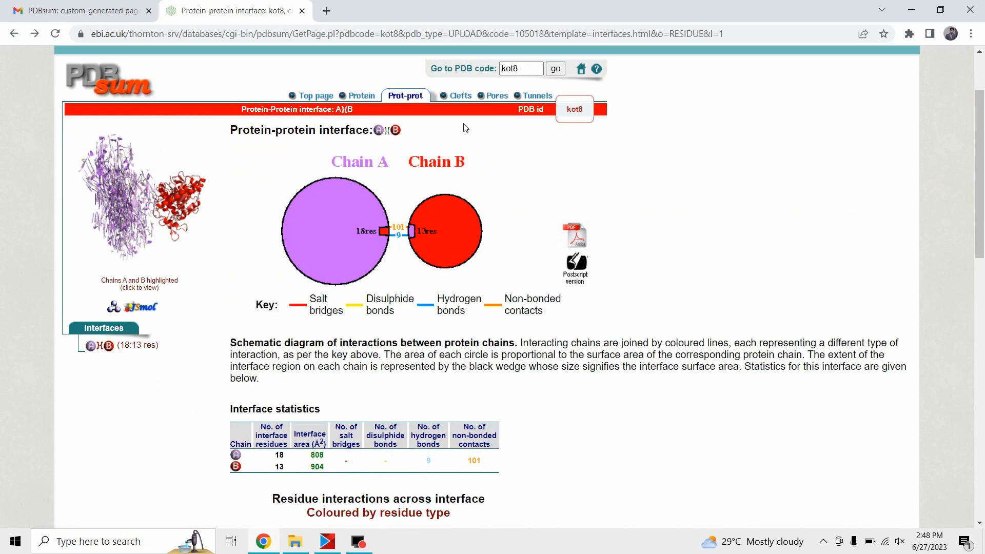
mouse_move(689, 184)
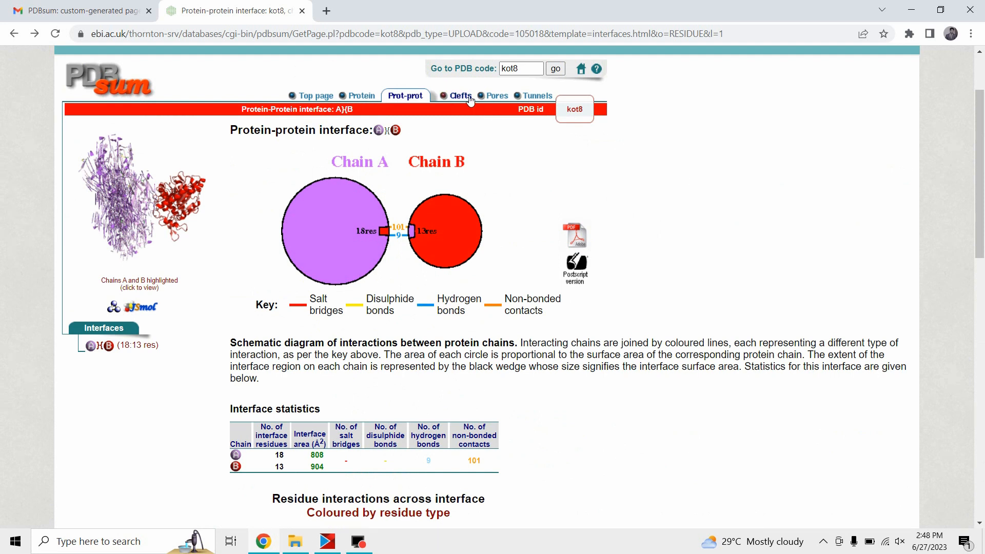
mouse_move(677, 387)
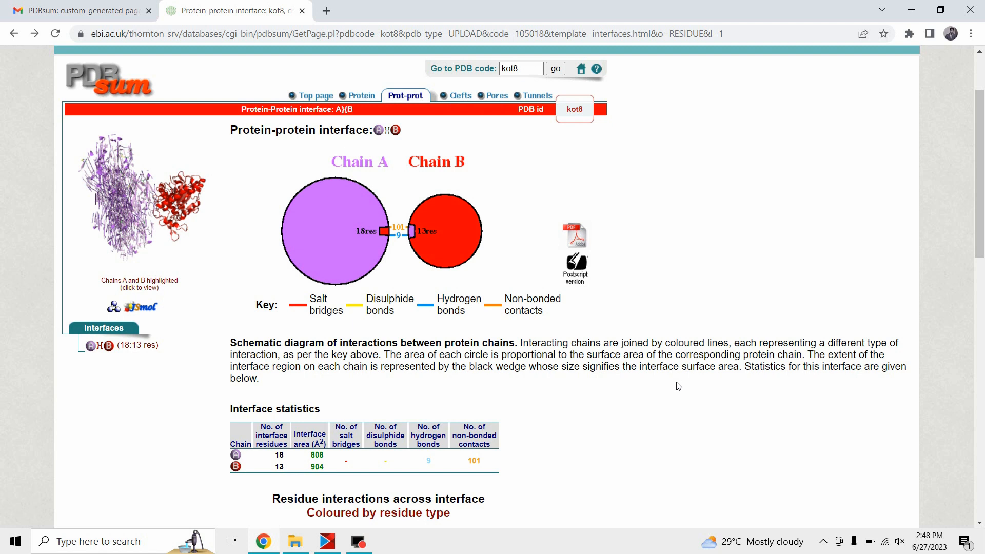
scroll(down, 3)
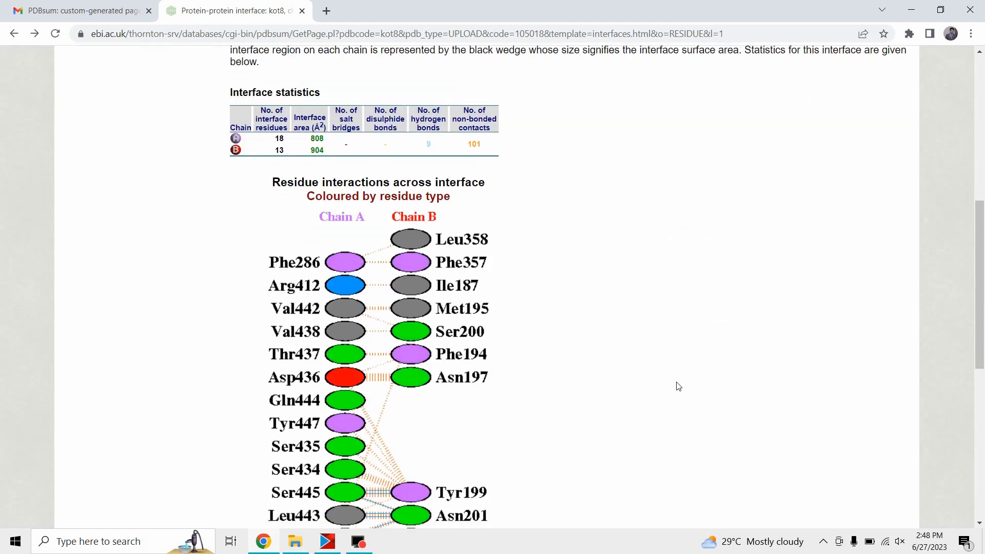